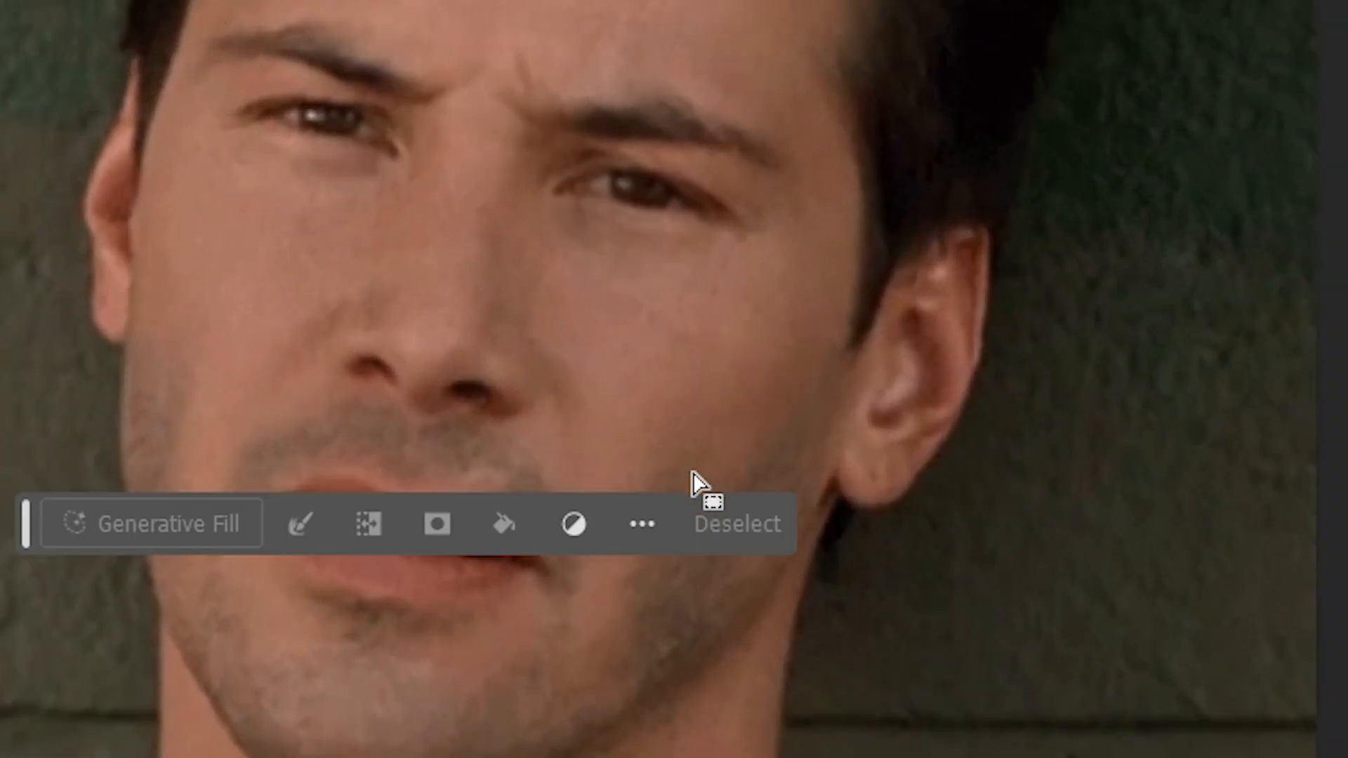
Step: Search Google for 'download creative cloud' and go to Adobe's Creative Cloud download page
right_click(697, 481)
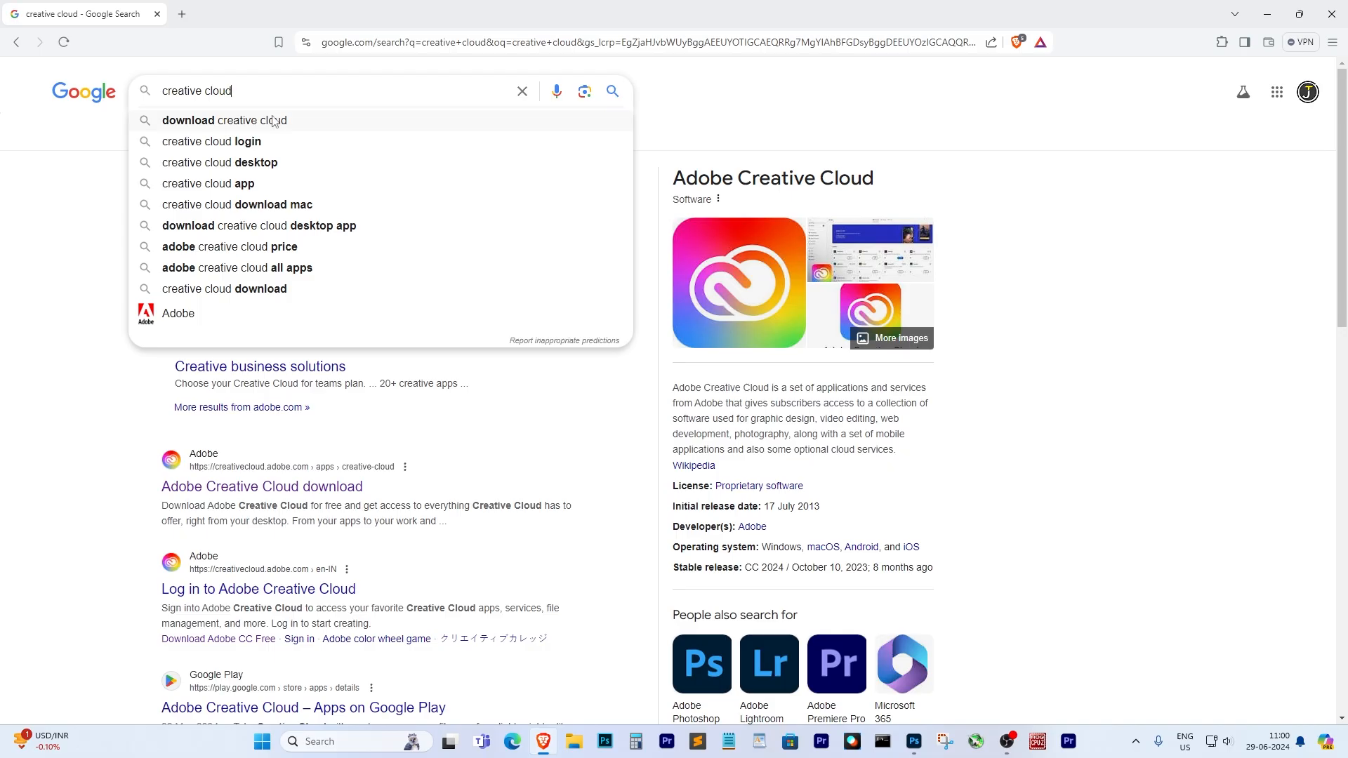
left_click(225, 120)
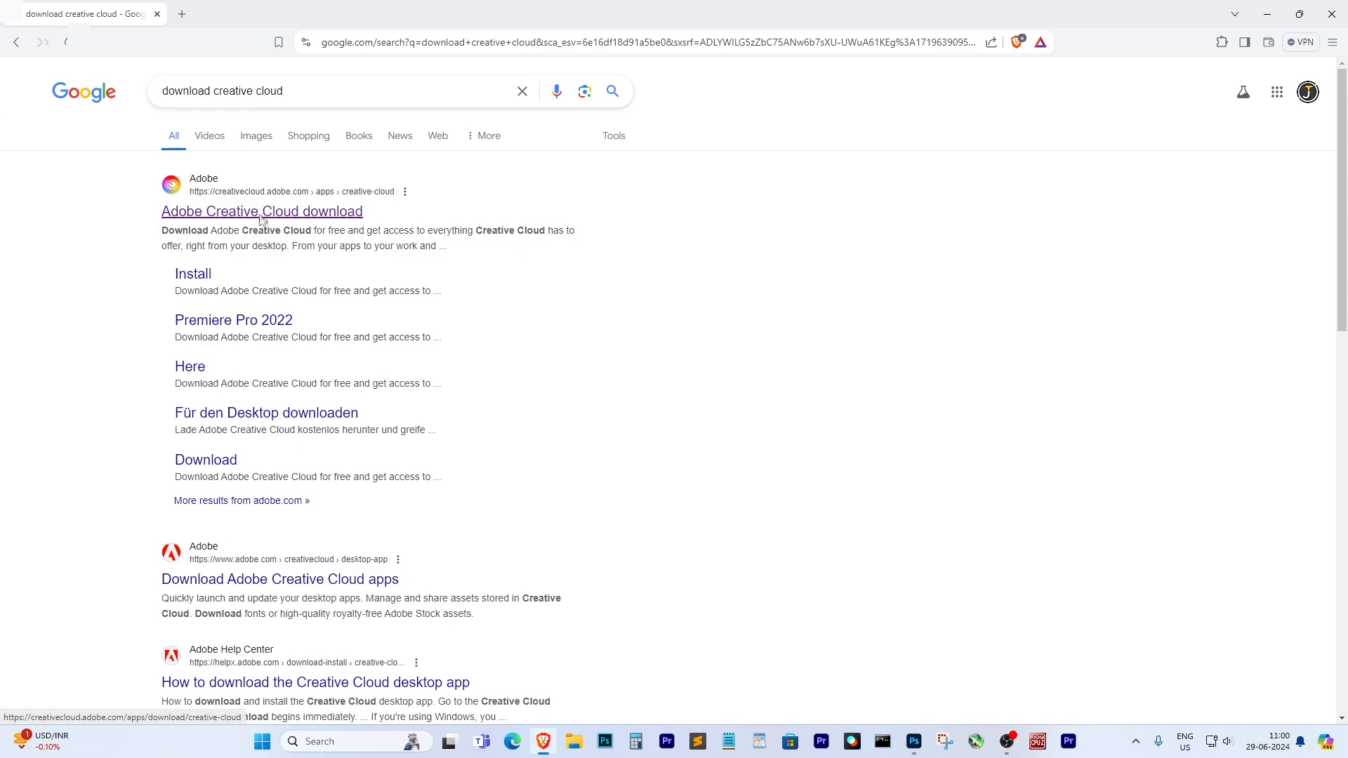
left_click(261, 212)
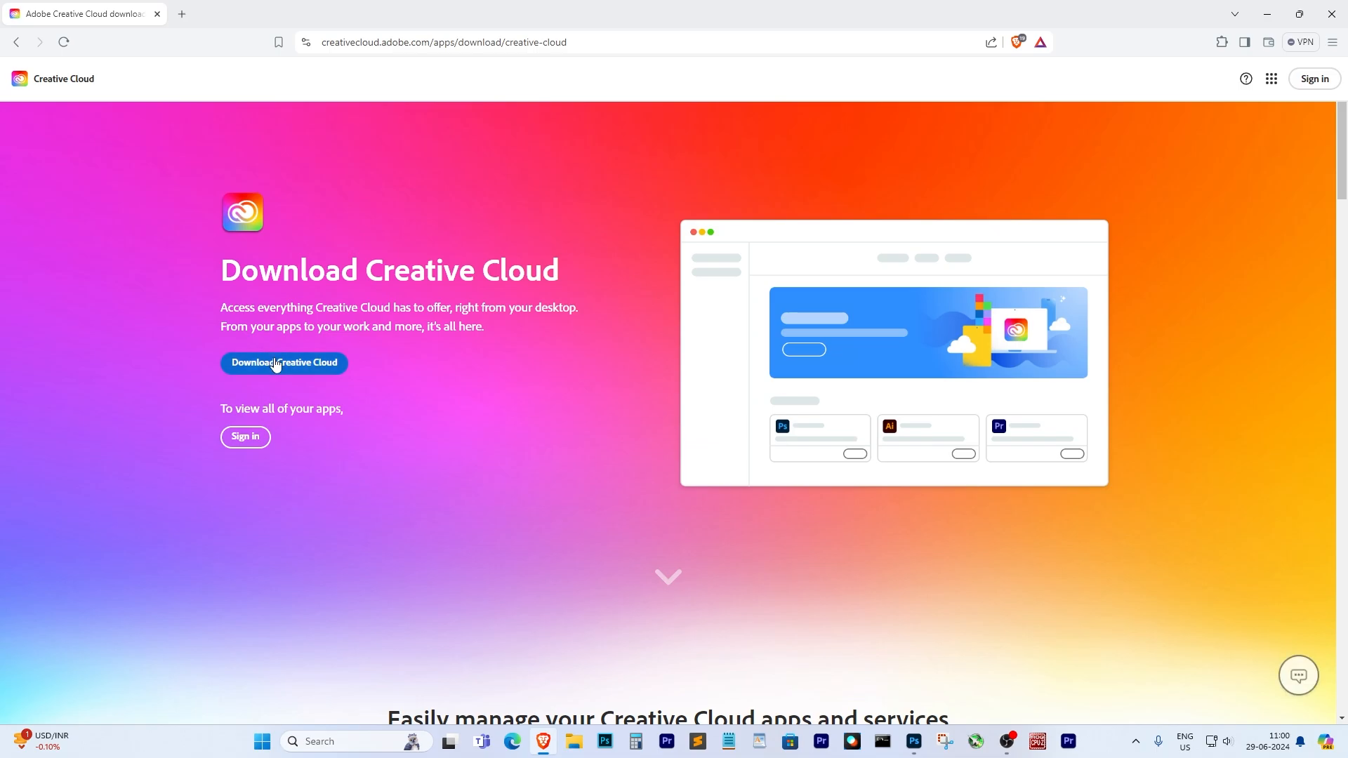
Step: Start downloading the Creative Cloud desktop app from Adobe's download page
left_click(284, 363)
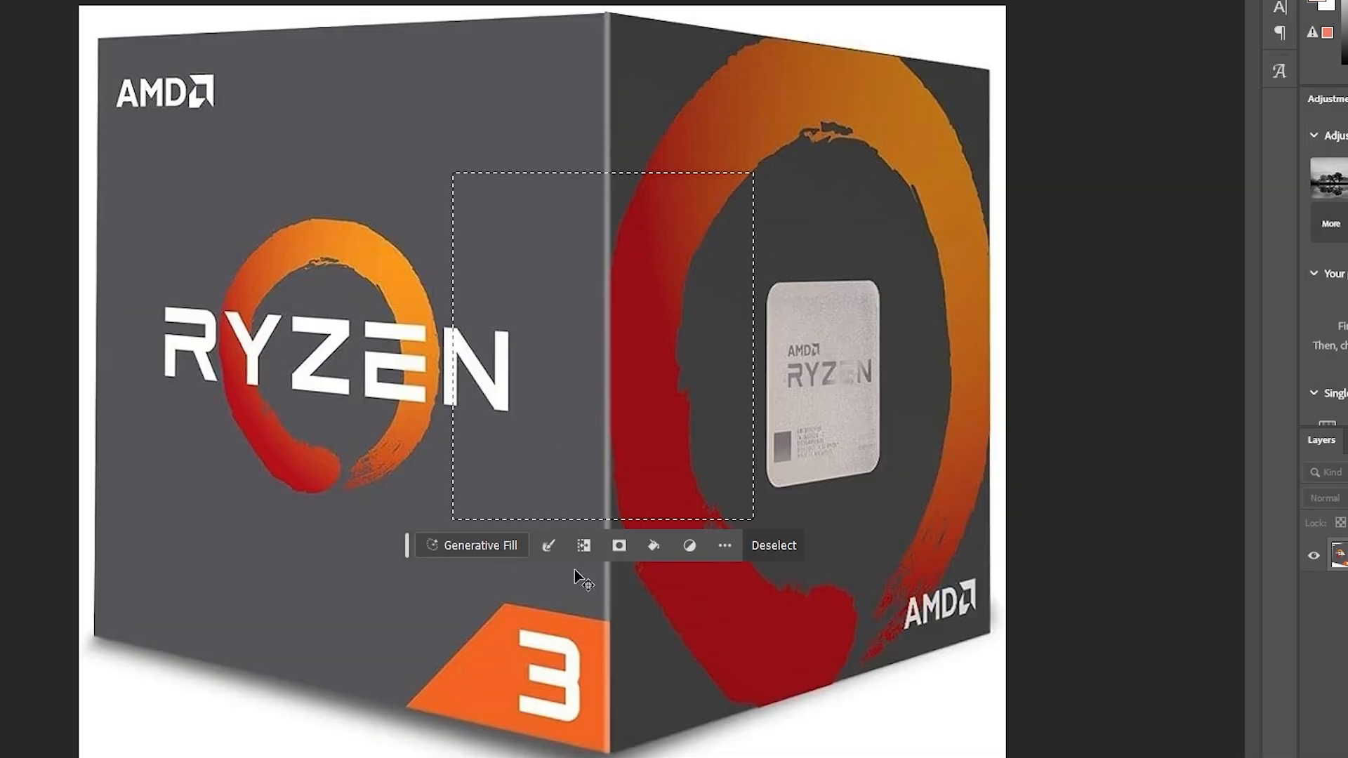
Step: Deselect the rectangular marquee over the middle of the AMD Ryzen box image
left_click(772, 545)
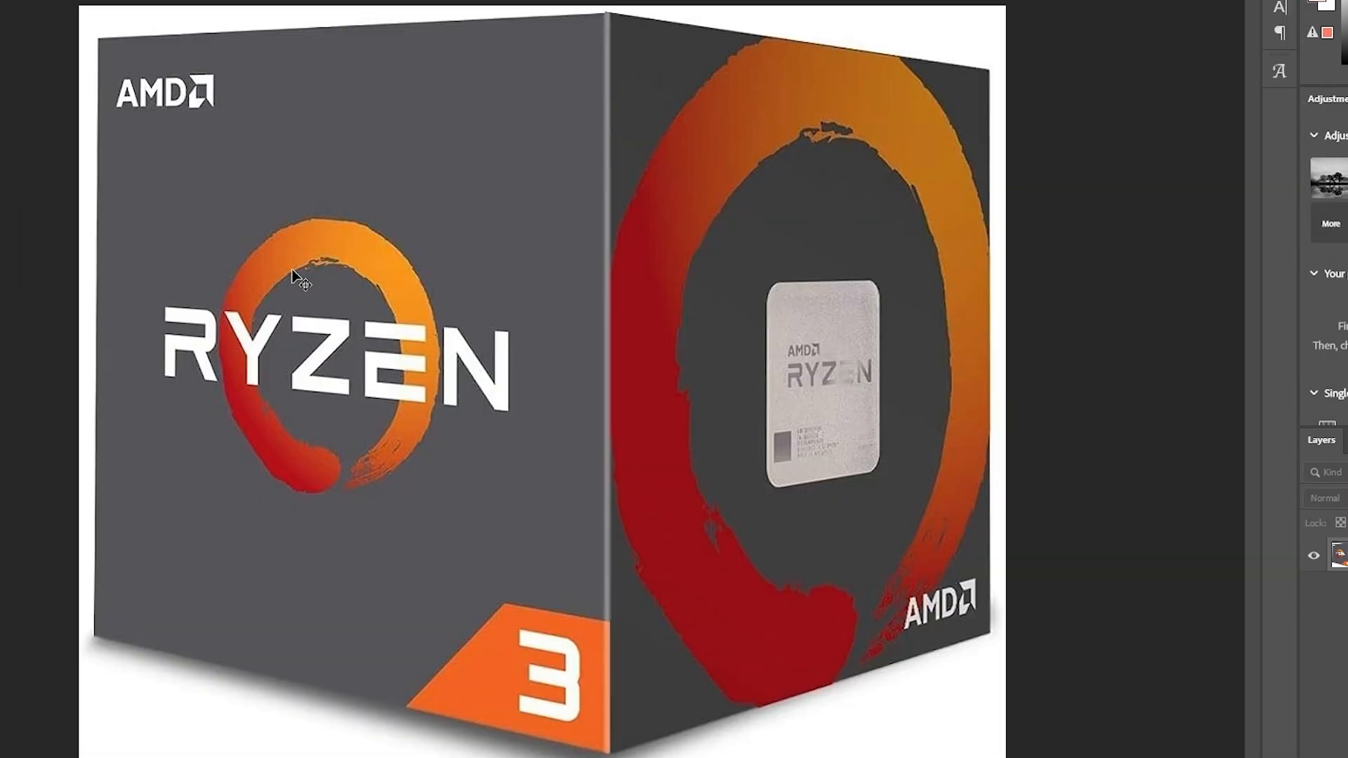
left_click_drag(160, 177, 681, 602)
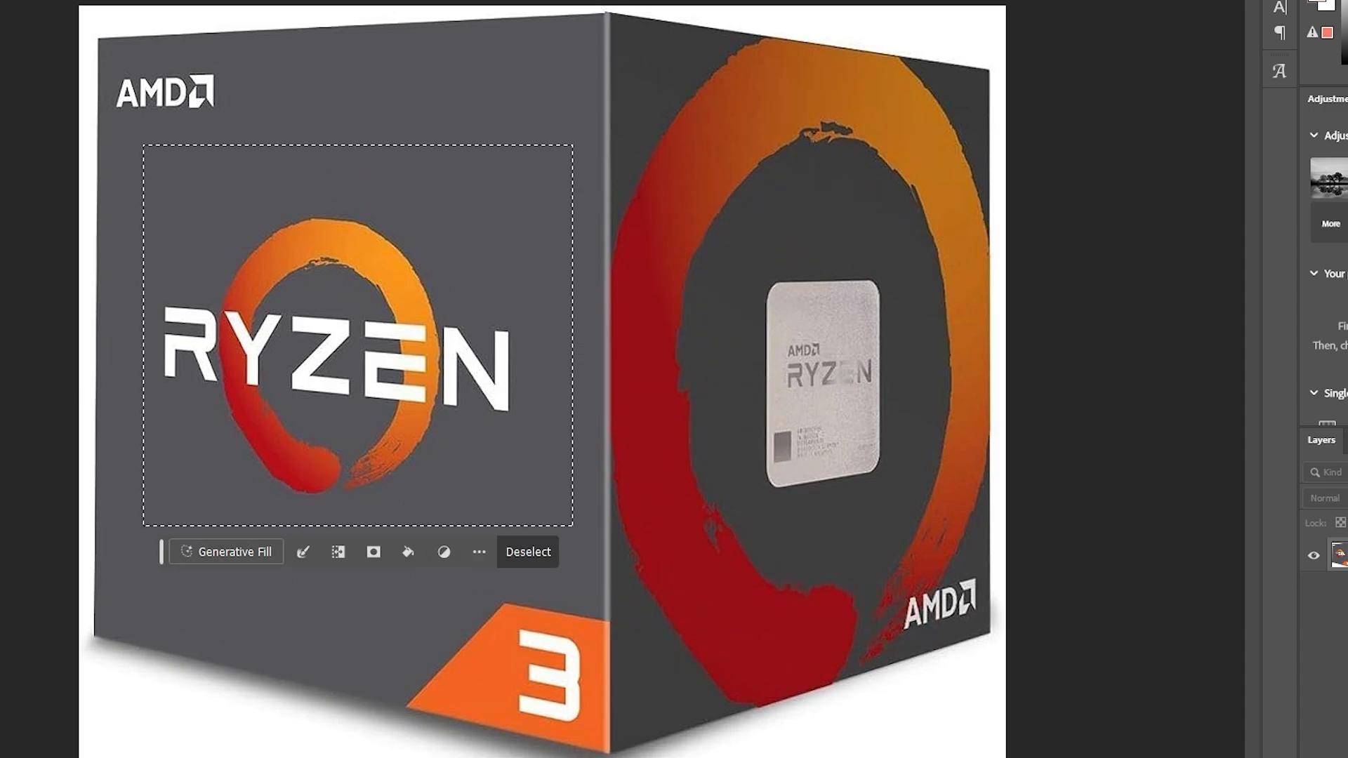
mouse_move(649, 360)
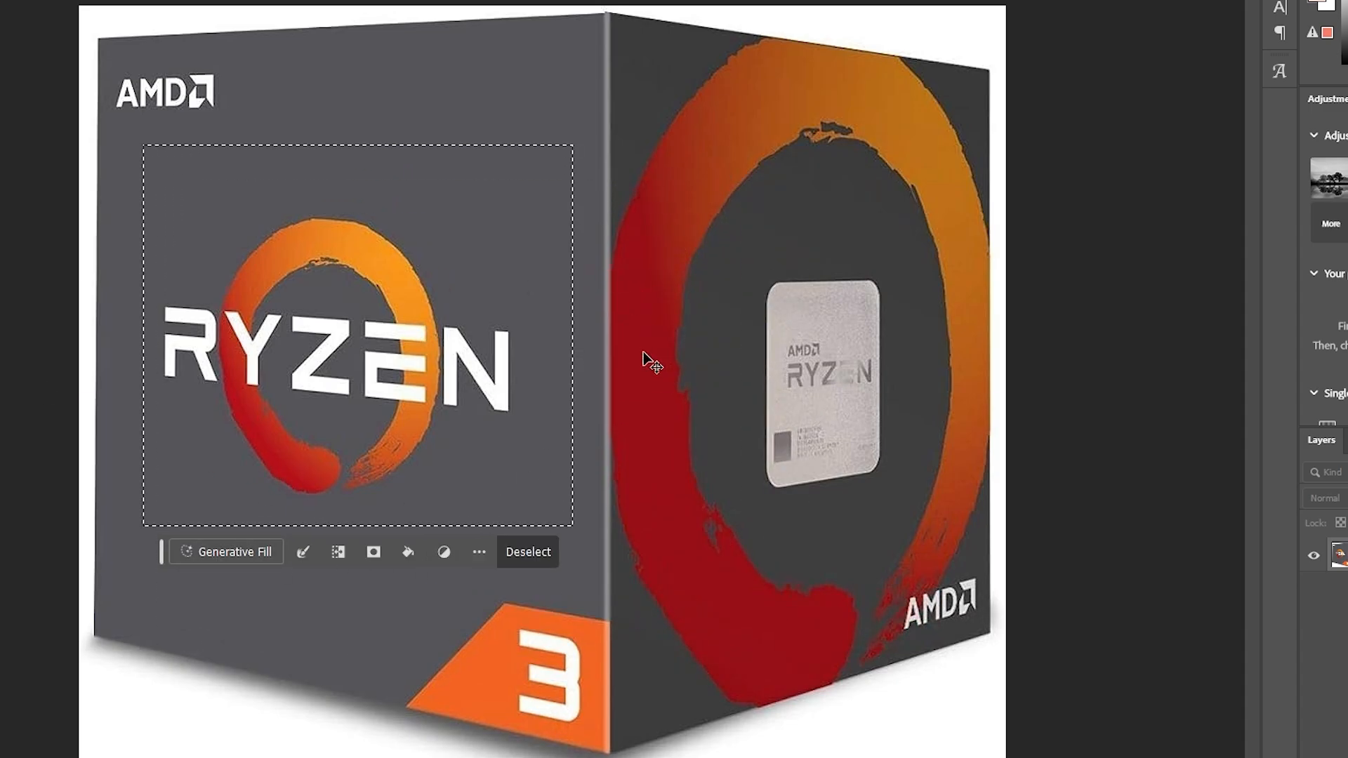
left_click(528, 551)
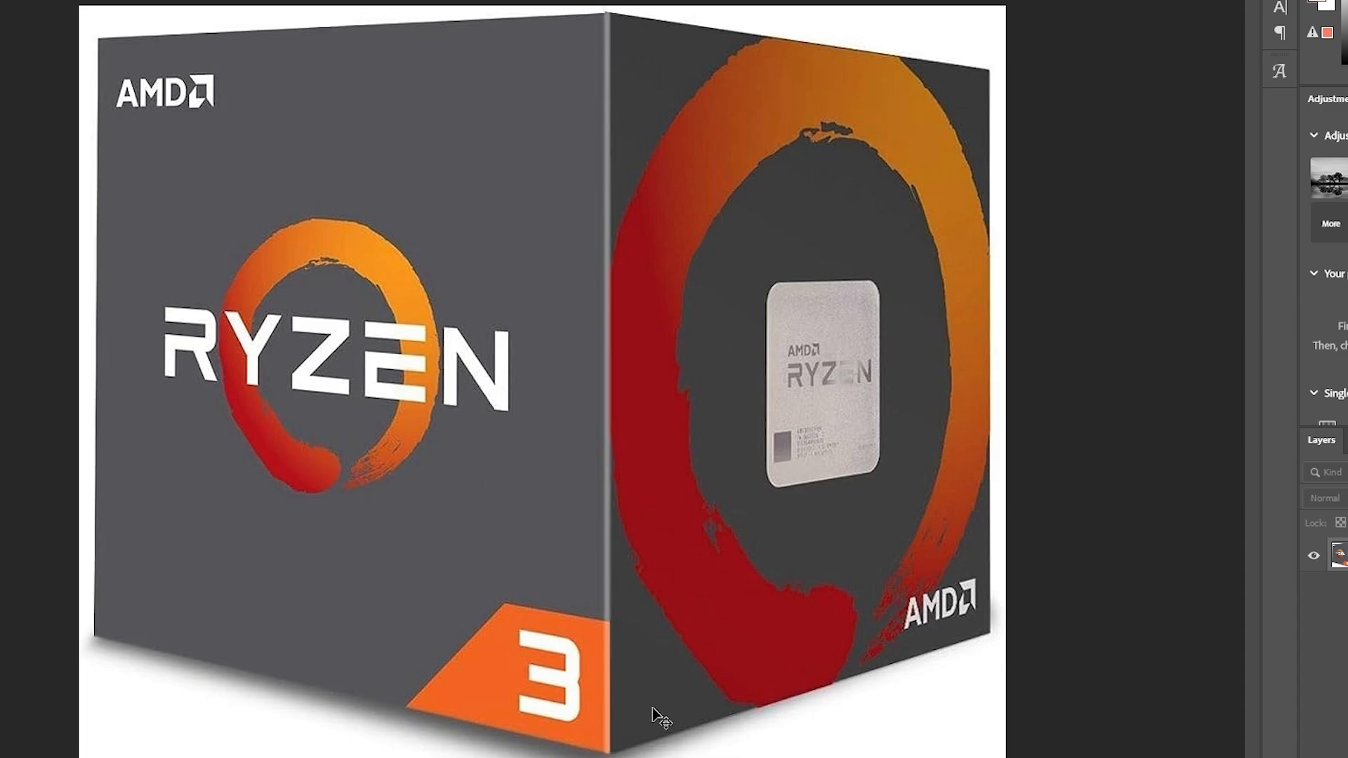